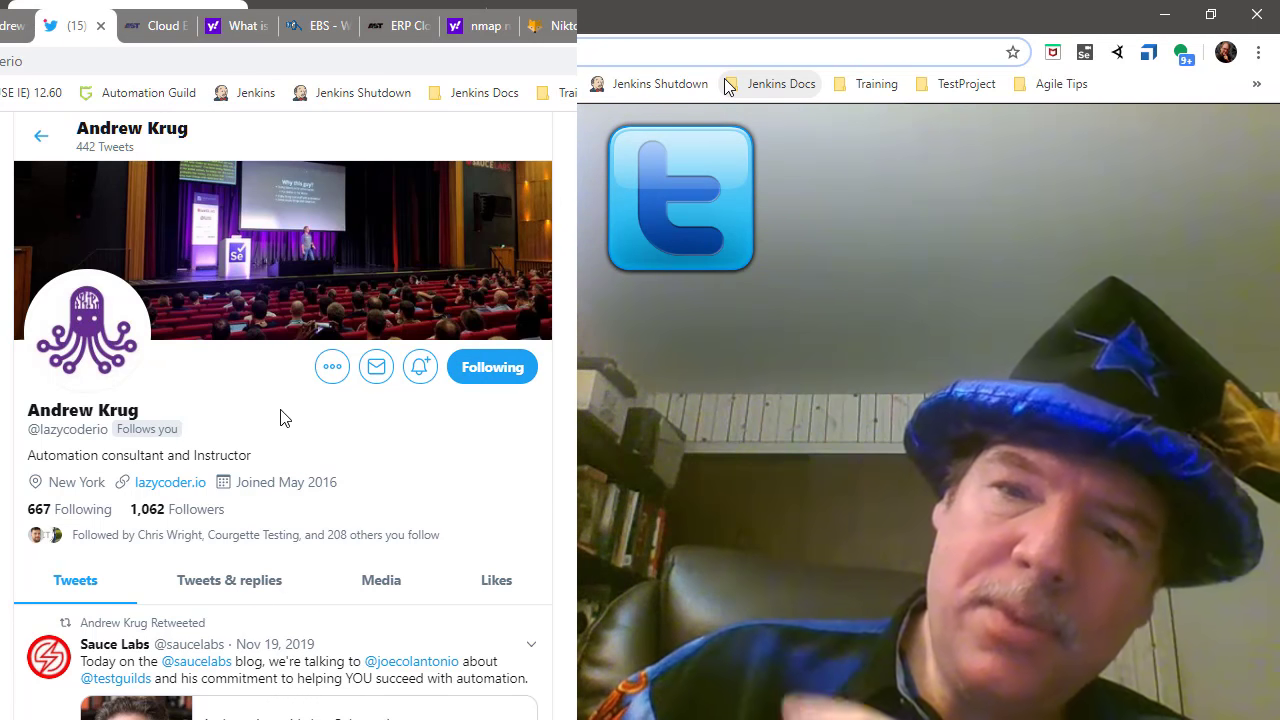
Step: Answer levels 1–2 with 'p' and 'bento', then view and dismiss the fancy plate help
scroll("down", 3)
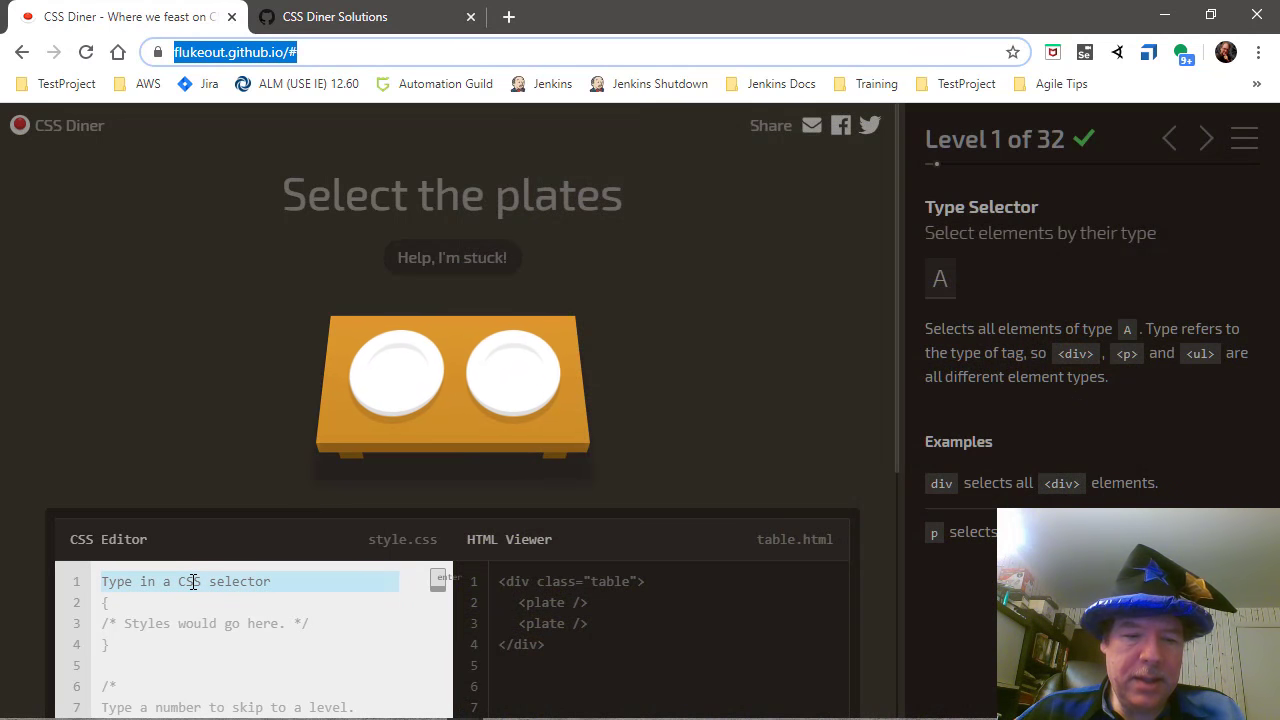
mouse_move(729, 379)
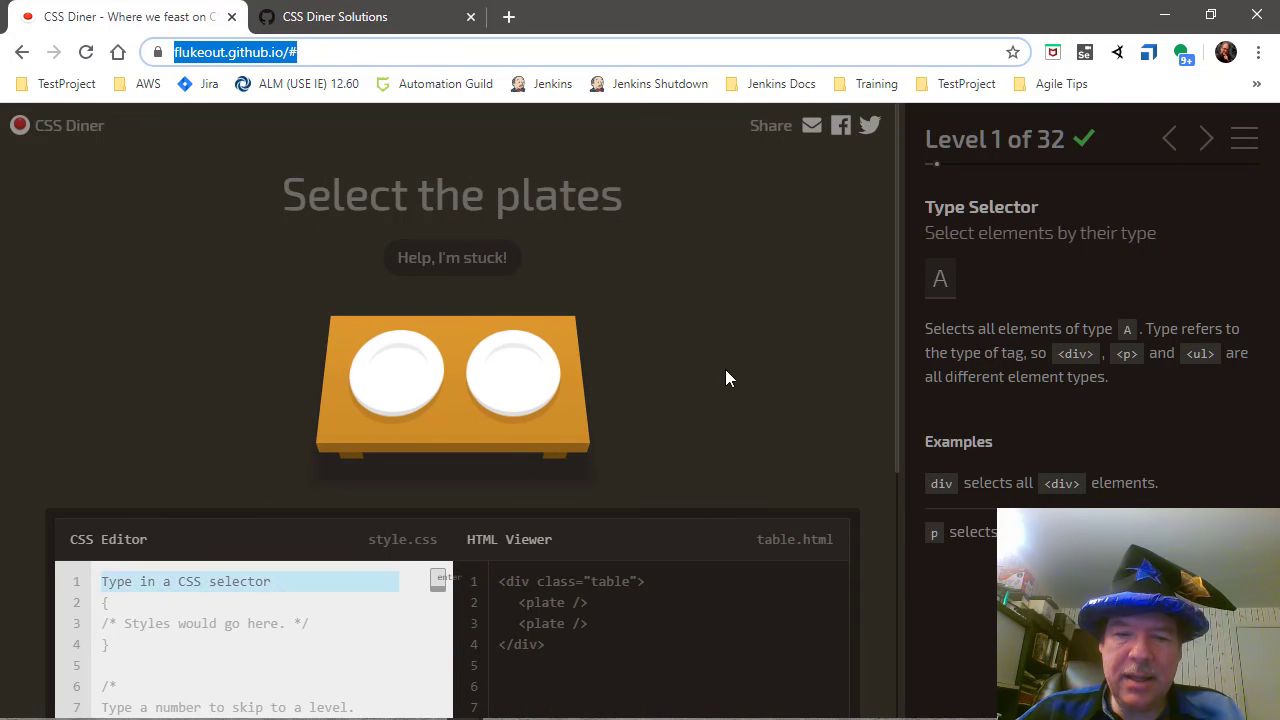
mouse_move(405, 394)
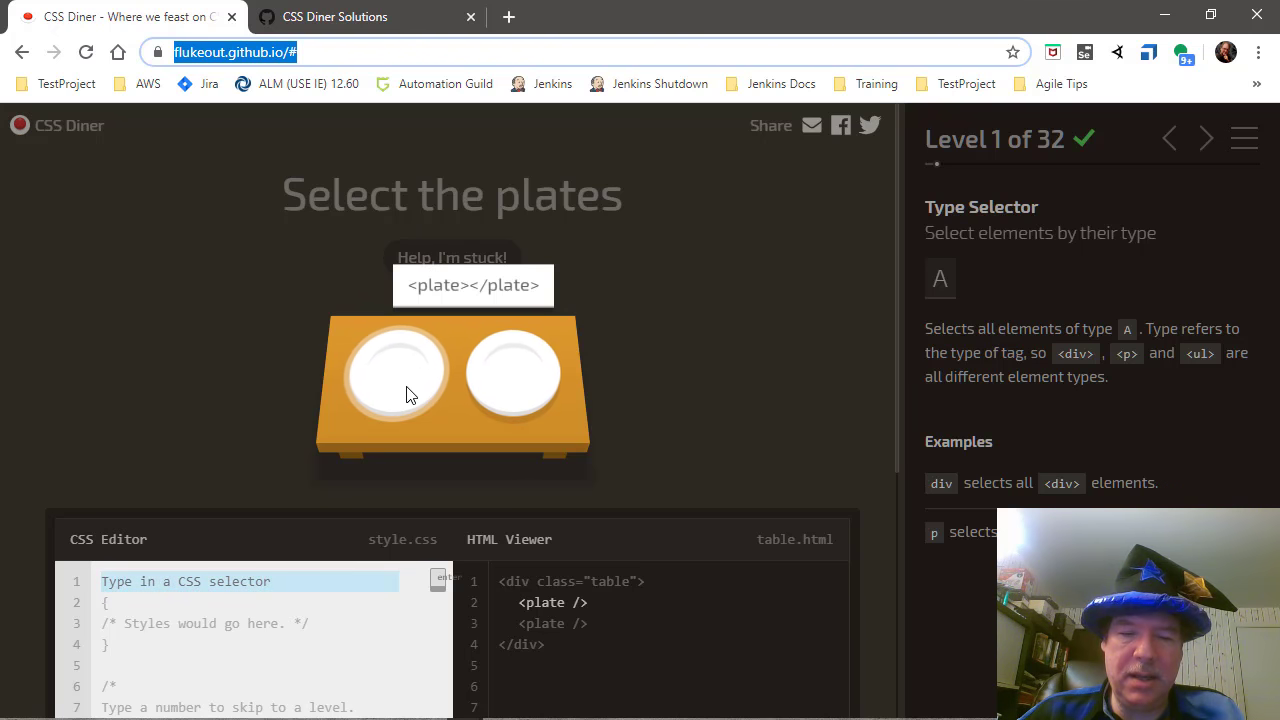
mouse_move(527, 387)
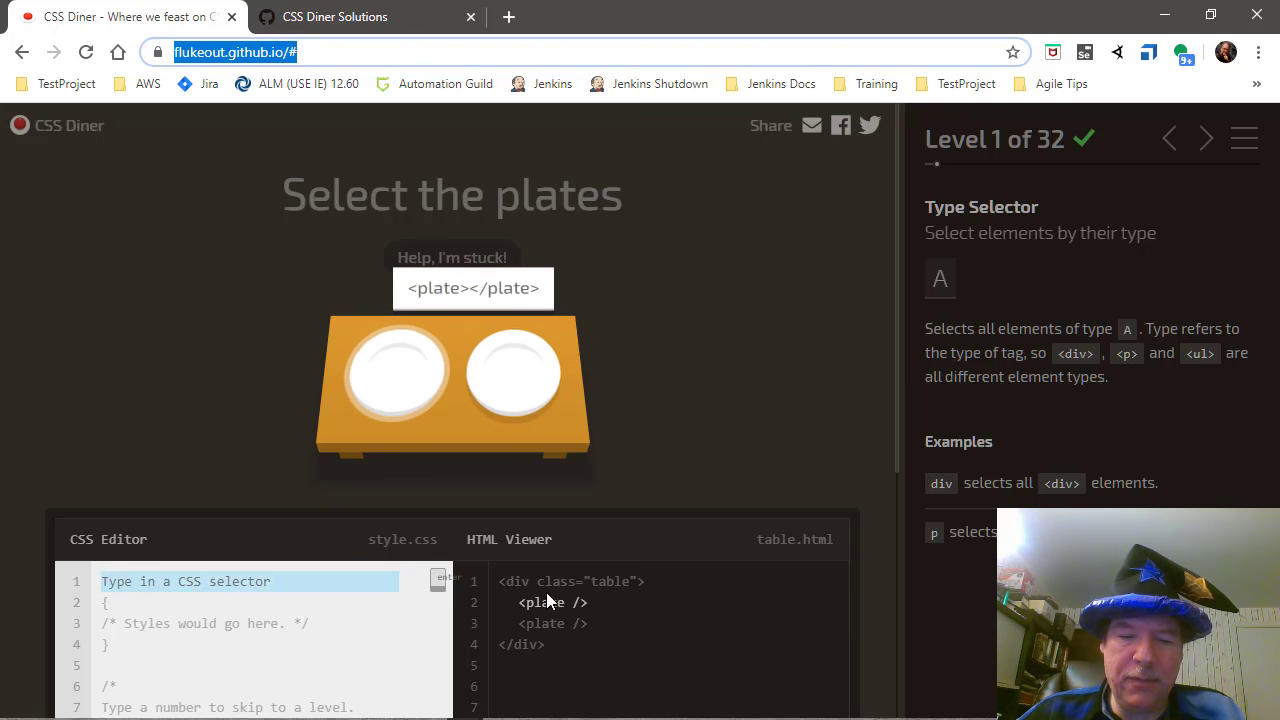
left_click(160, 581)
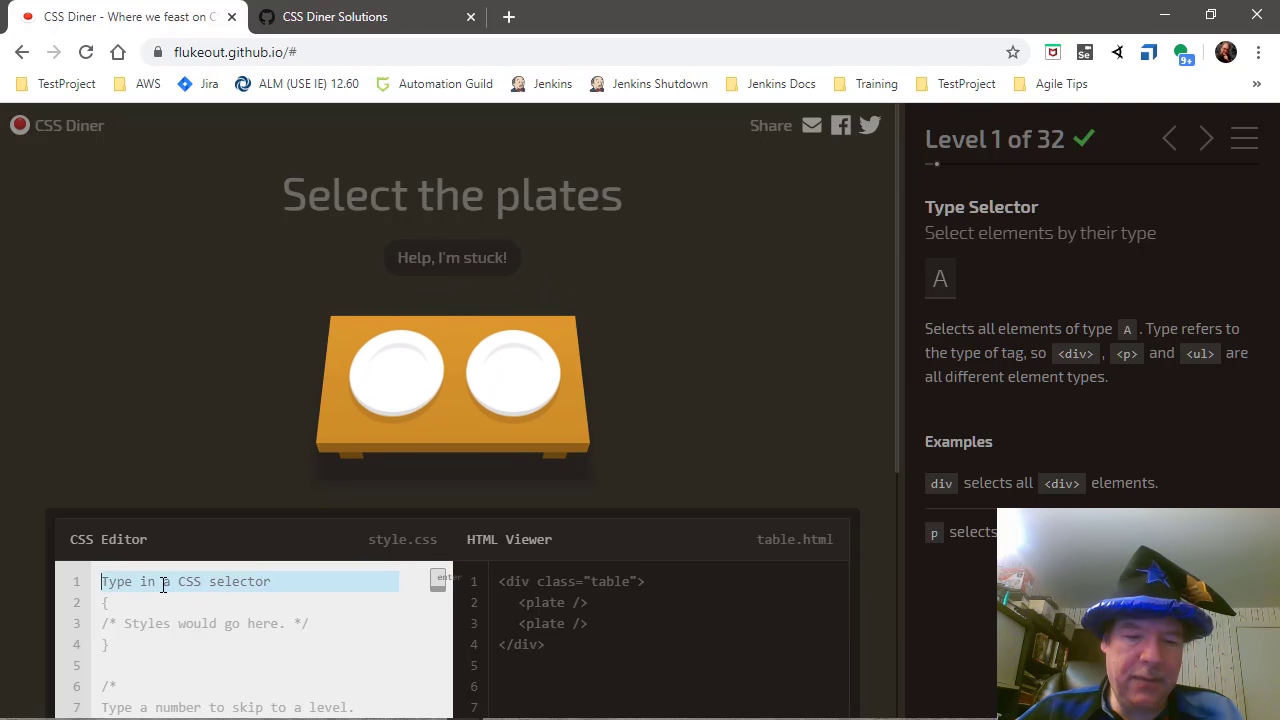
type("p")
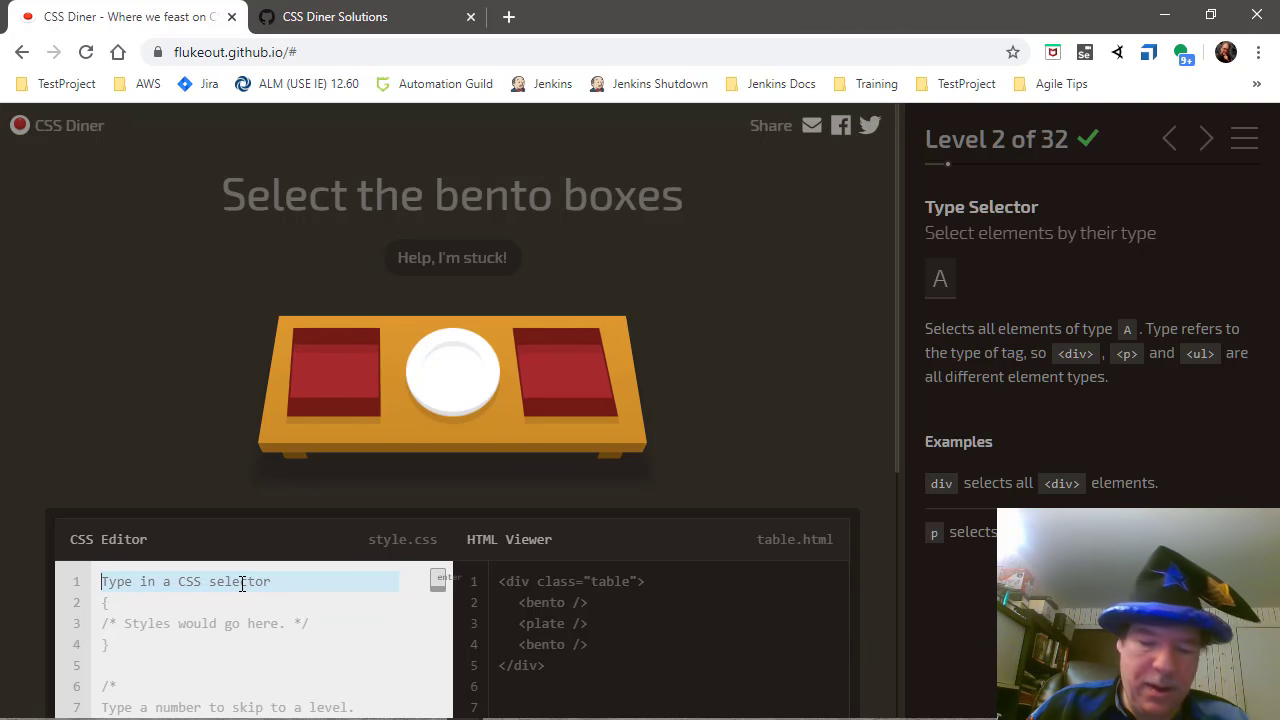
type("bento")
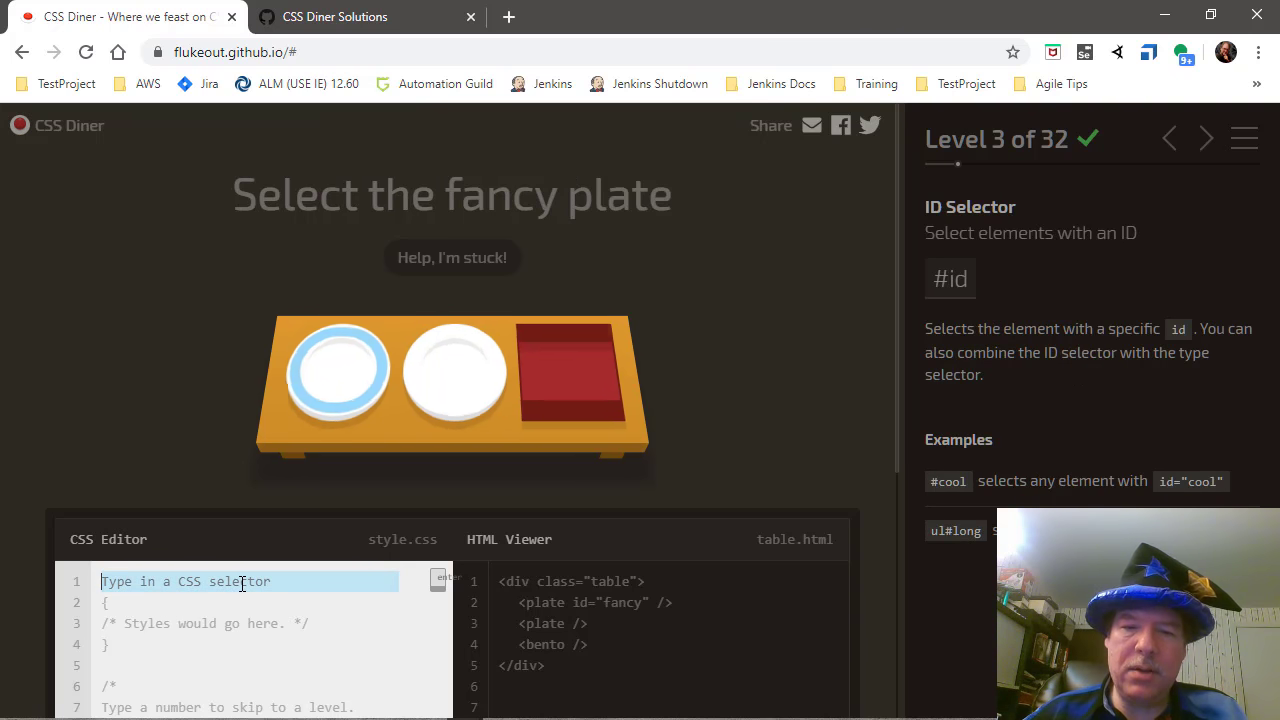
mouse_move(602, 258)
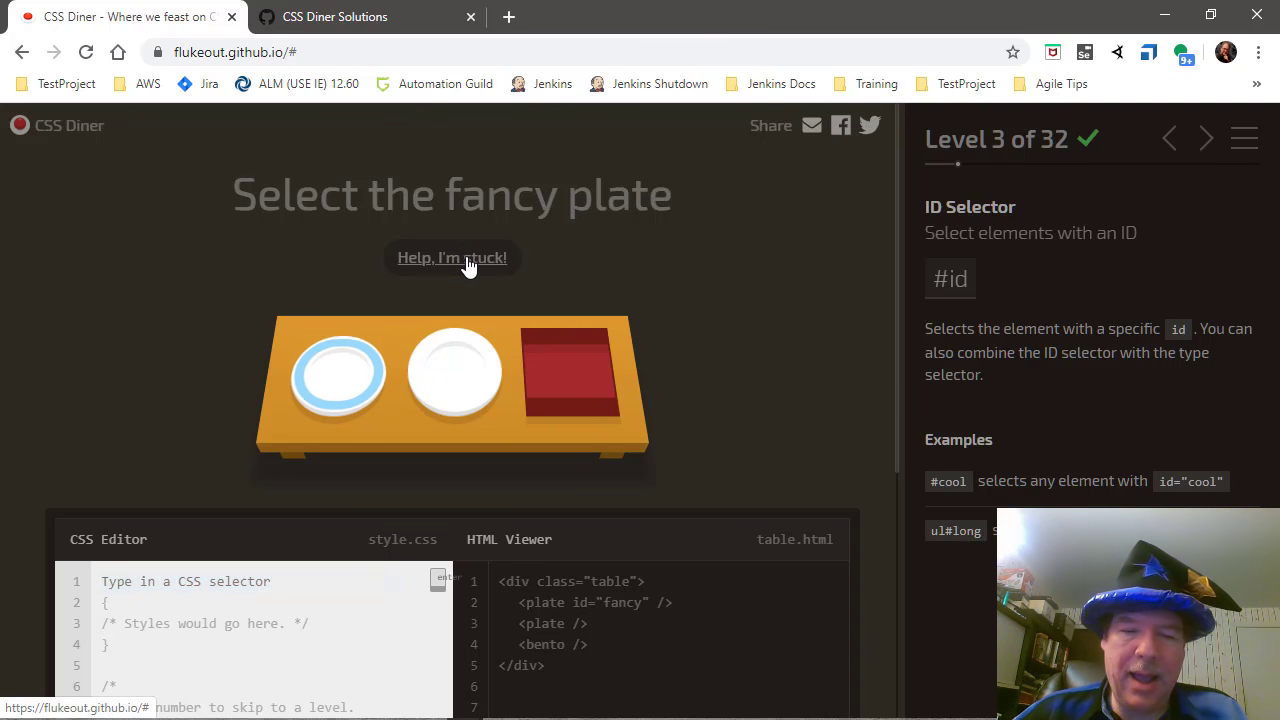
left_click(452, 257)
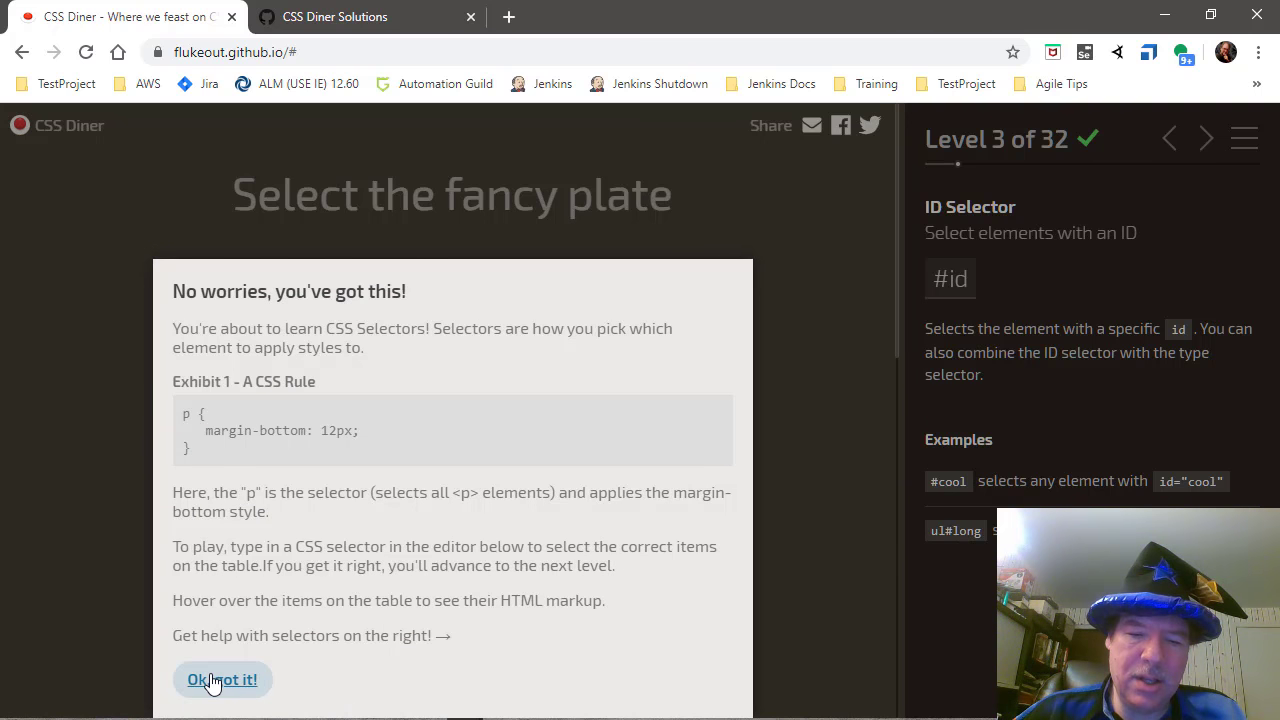
left_click(222, 679)
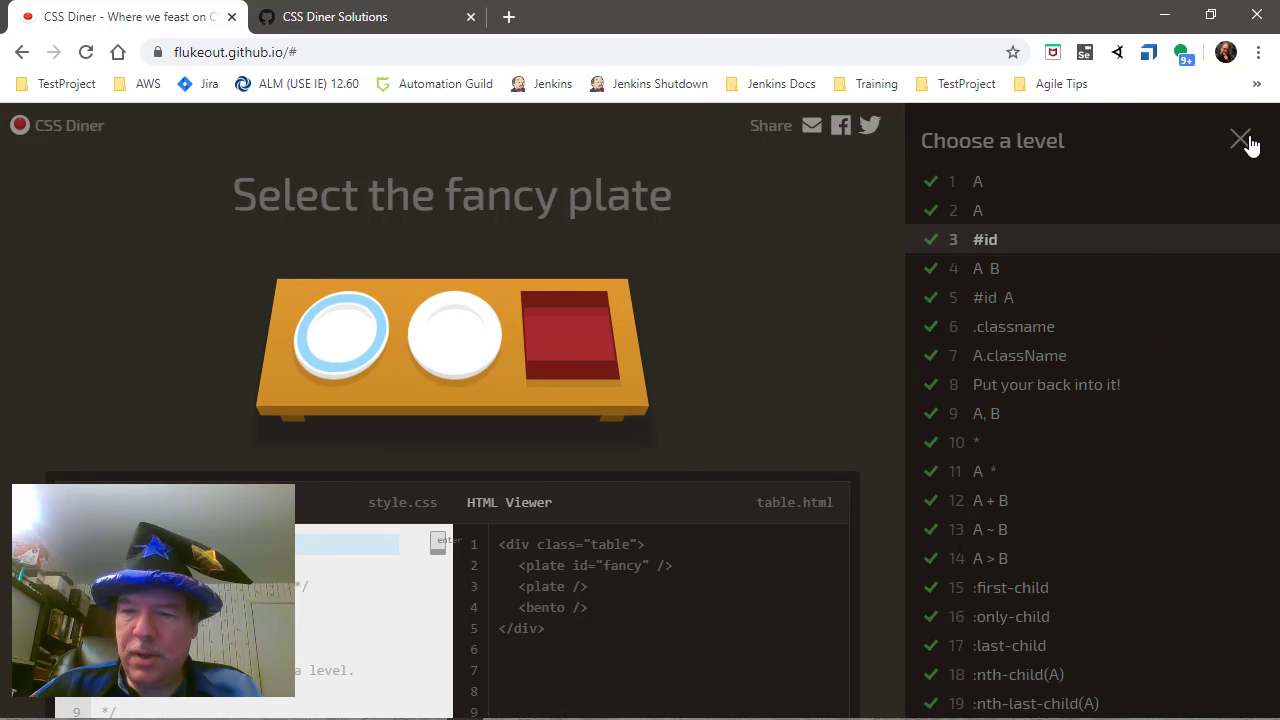
mouse_move(1106, 259)
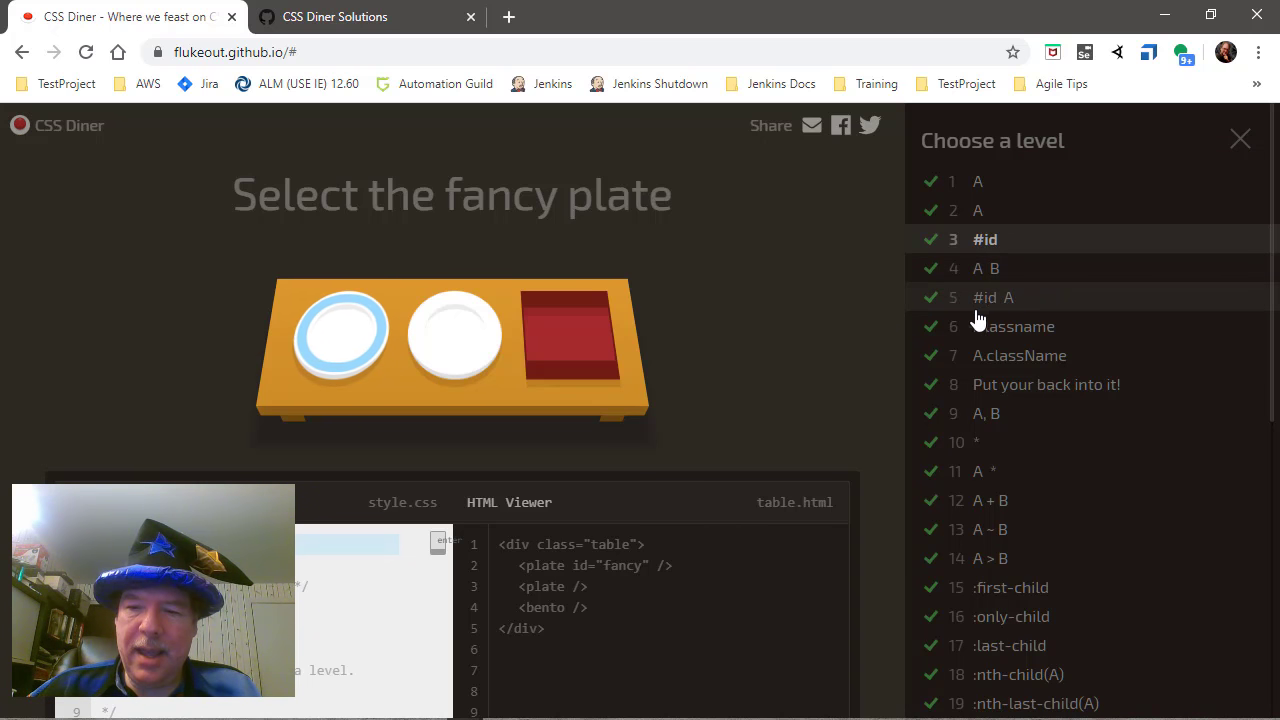
mouse_move(1007, 355)
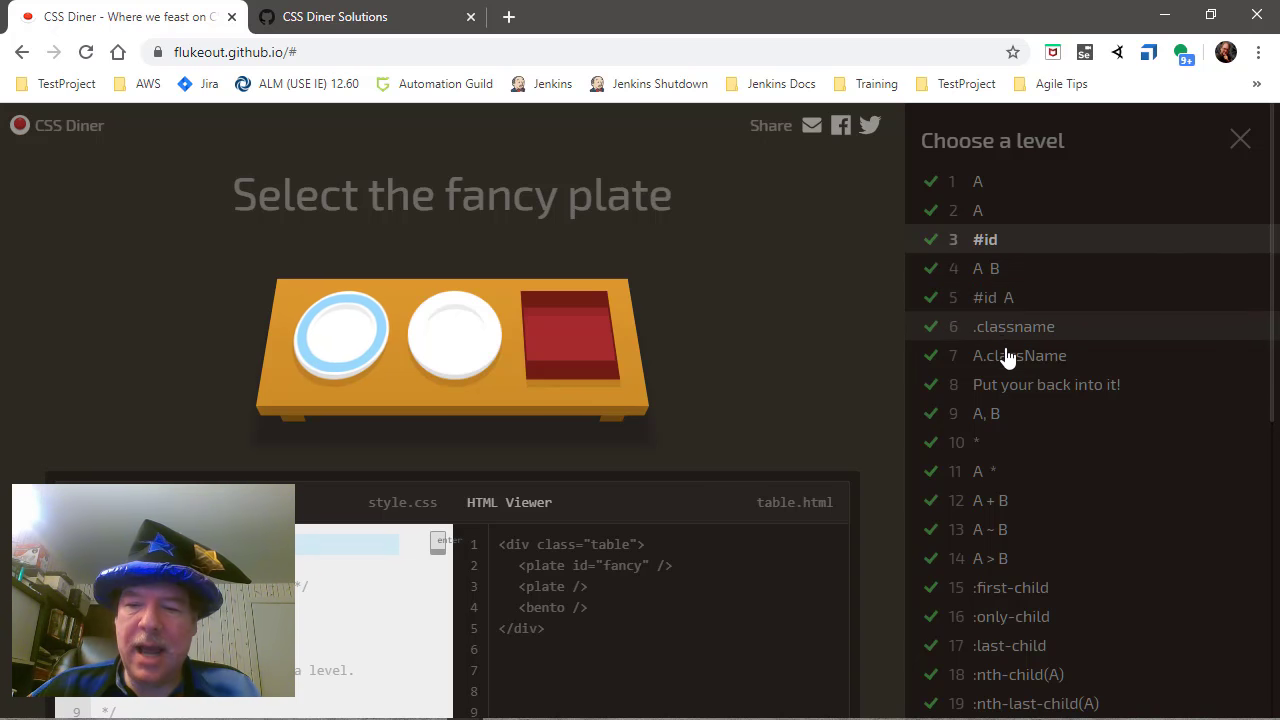
mouse_move(1012, 431)
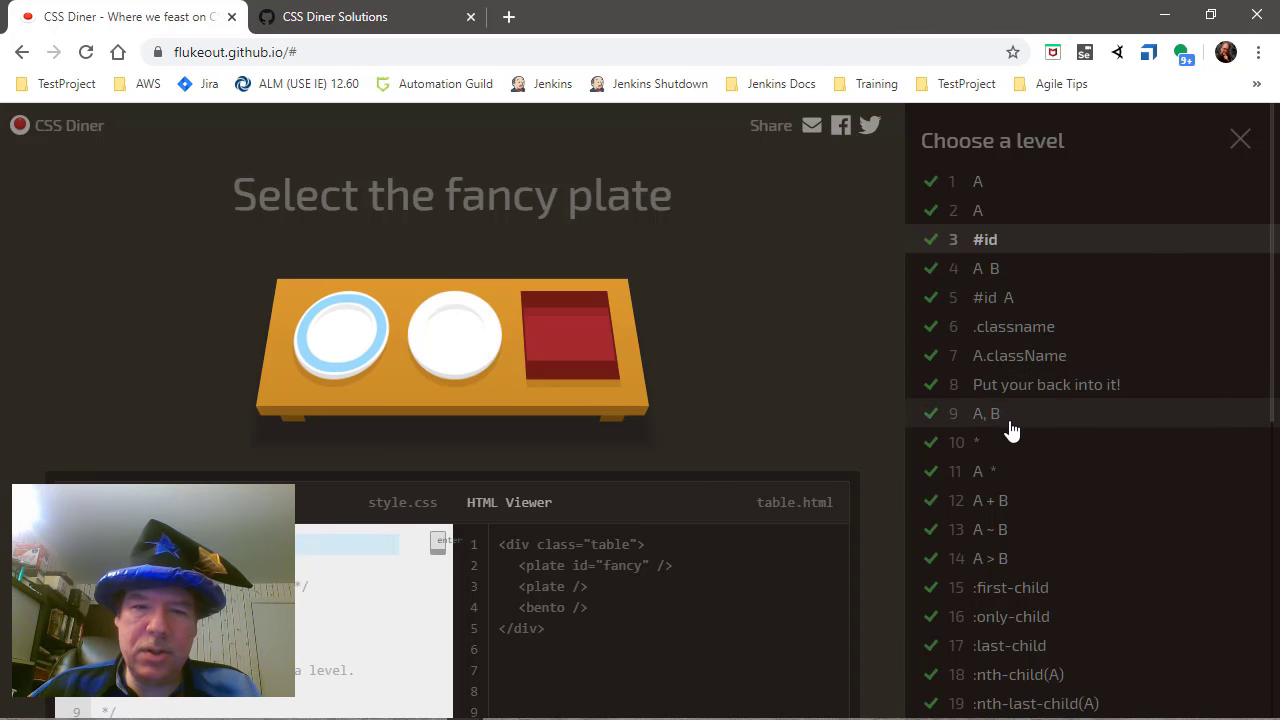
mouse_move(992, 396)
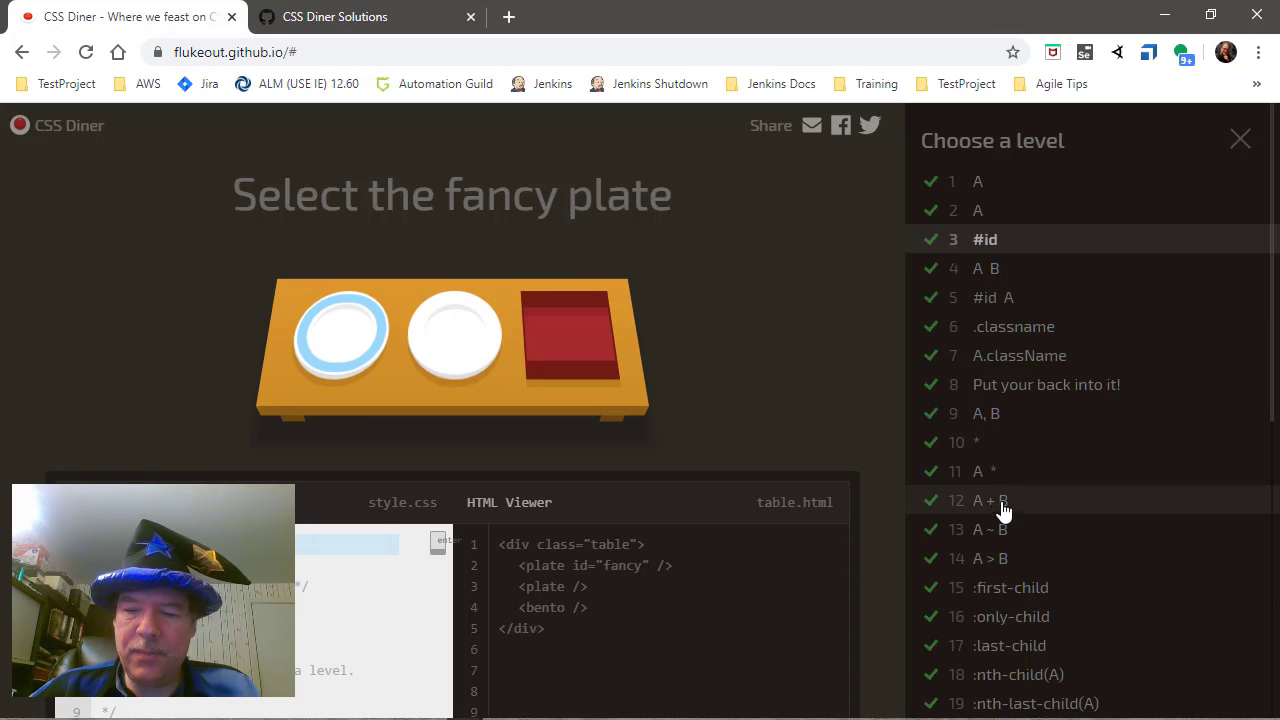
mouse_move(998, 524)
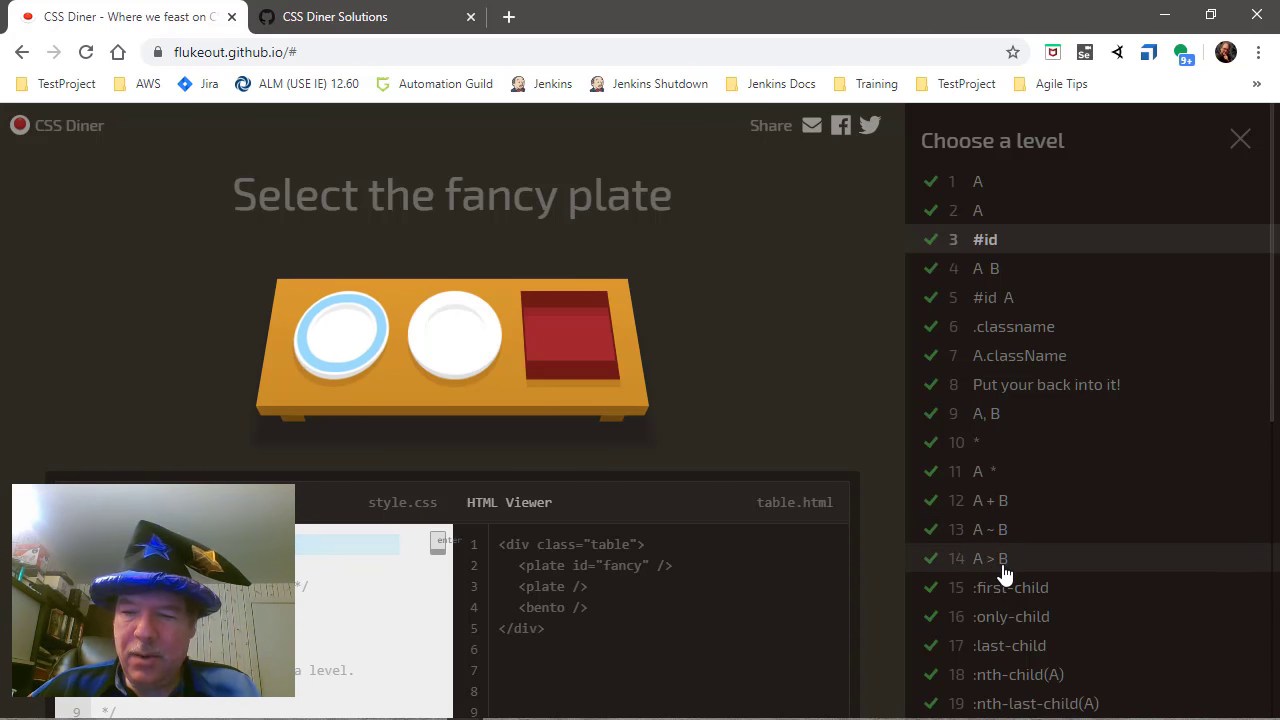
scroll("down", 3)
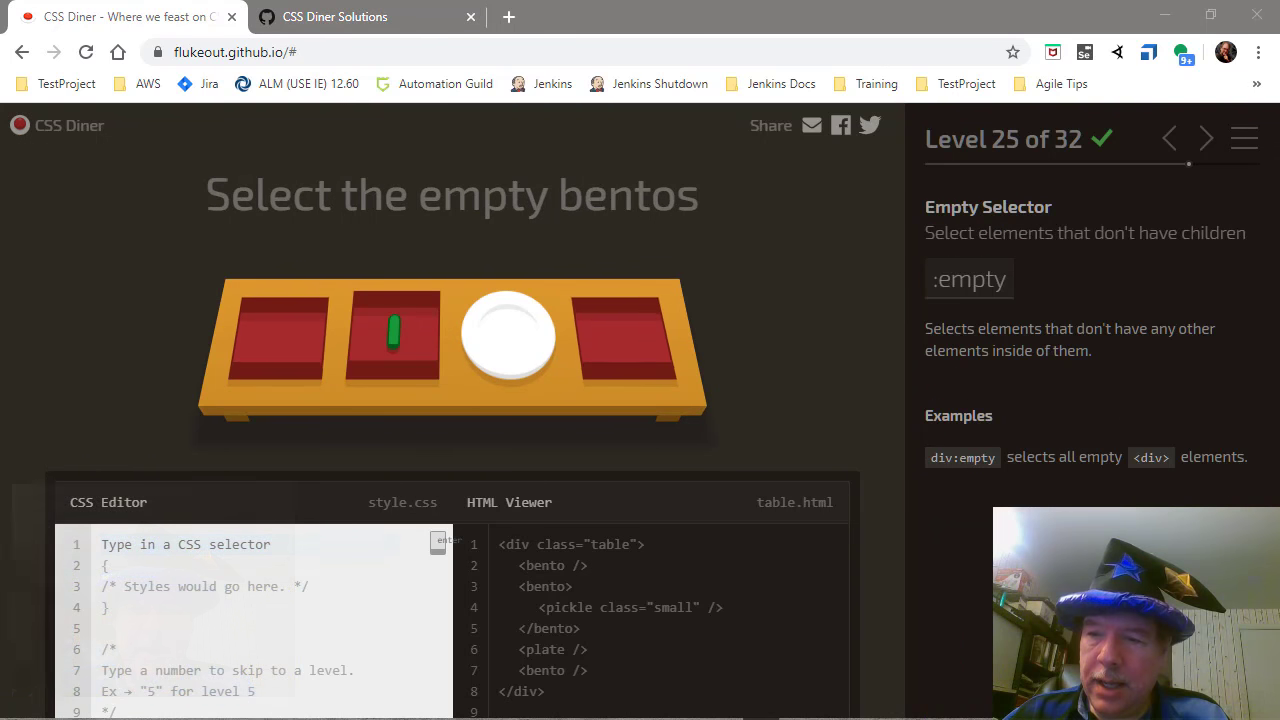
mouse_move(1245, 138)
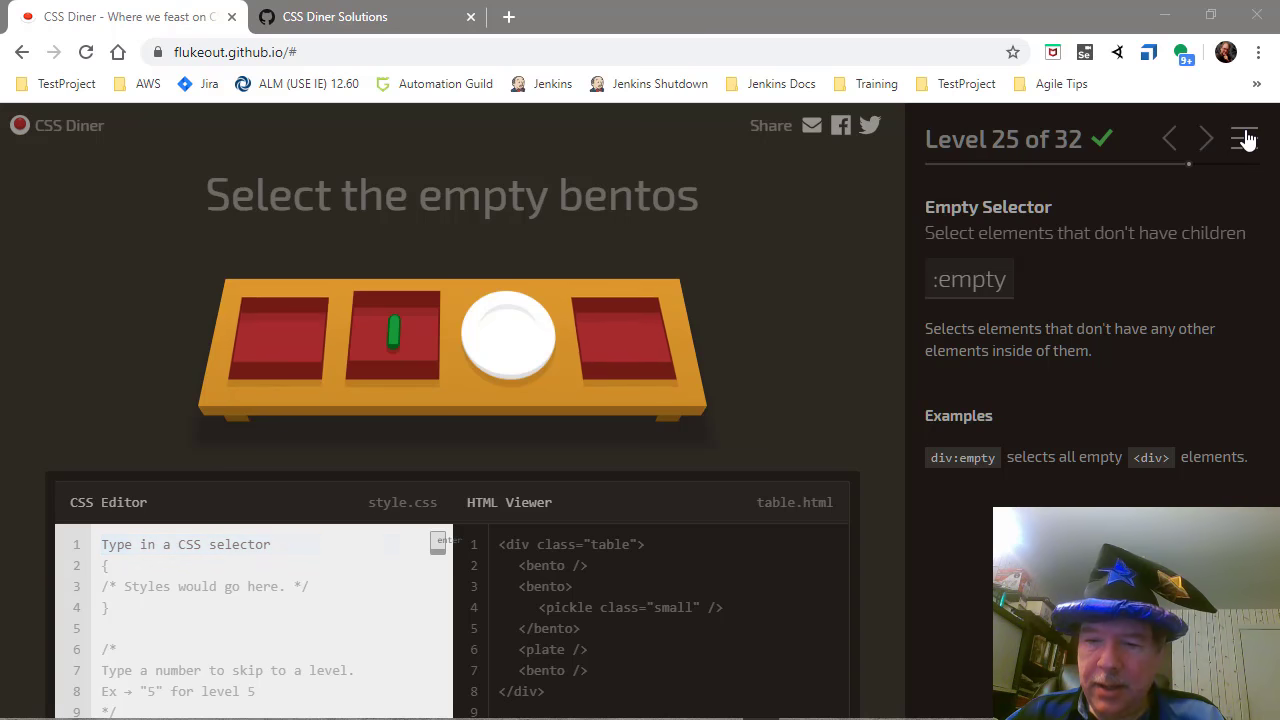
Step: Open the level list, then advance through levels 29, 30 and 31 to level 32
left_click(1244, 138)
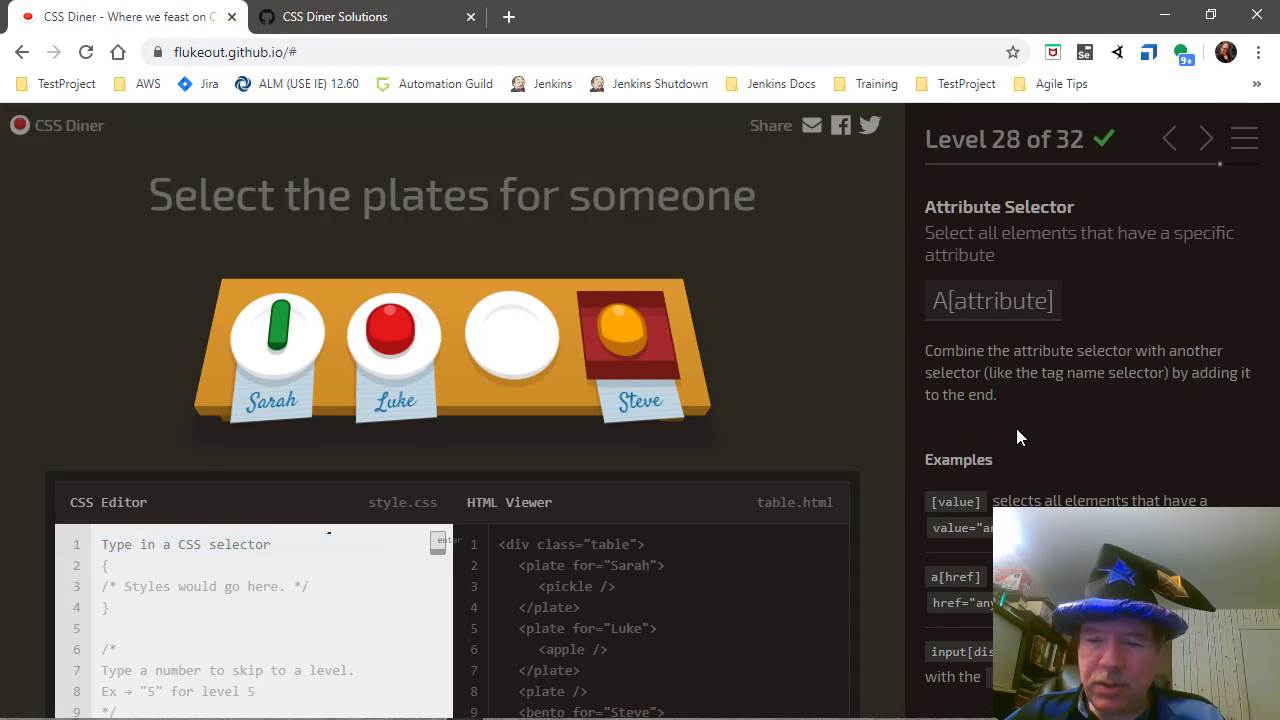
left_click(1206, 138)
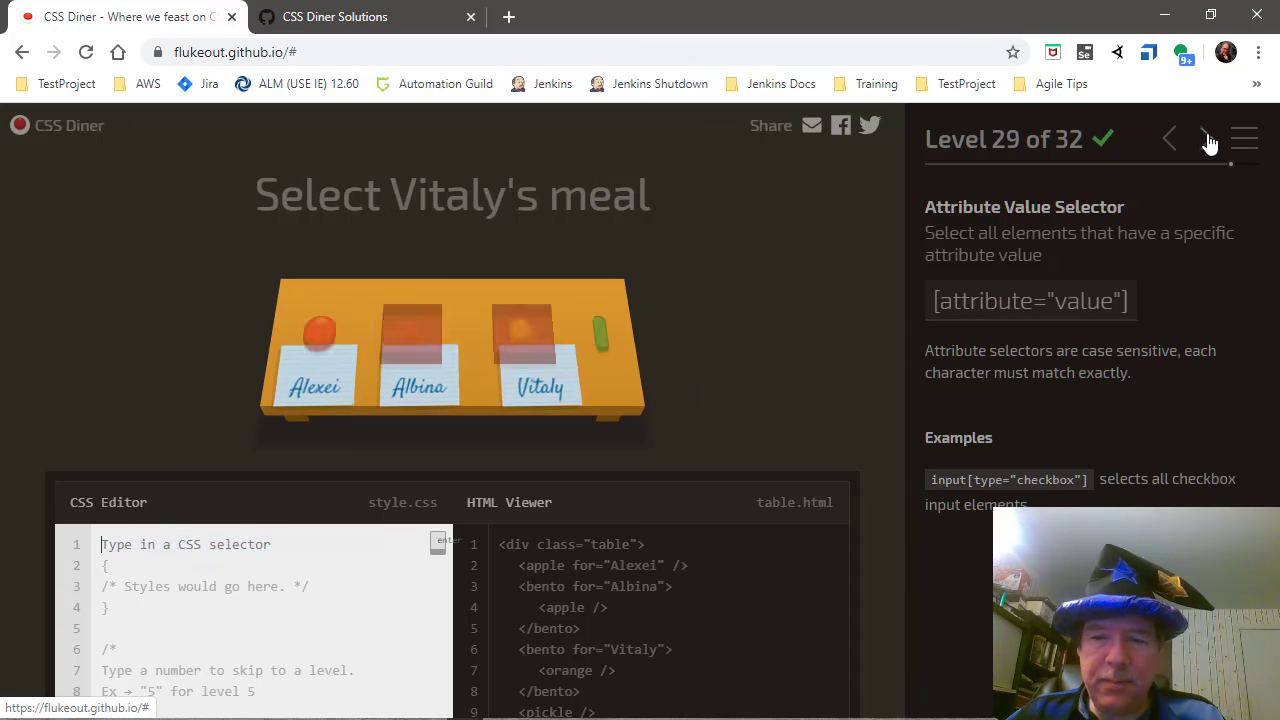
left_click(1205, 138)
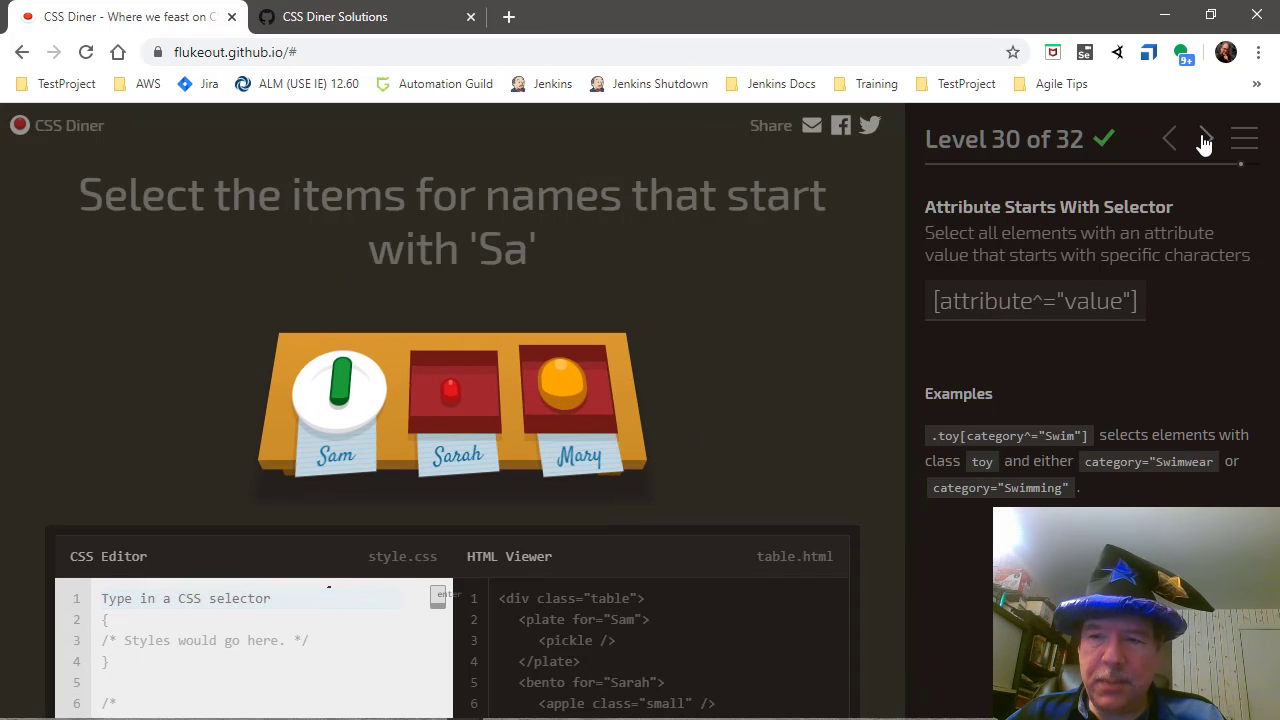
left_click(1204, 139)
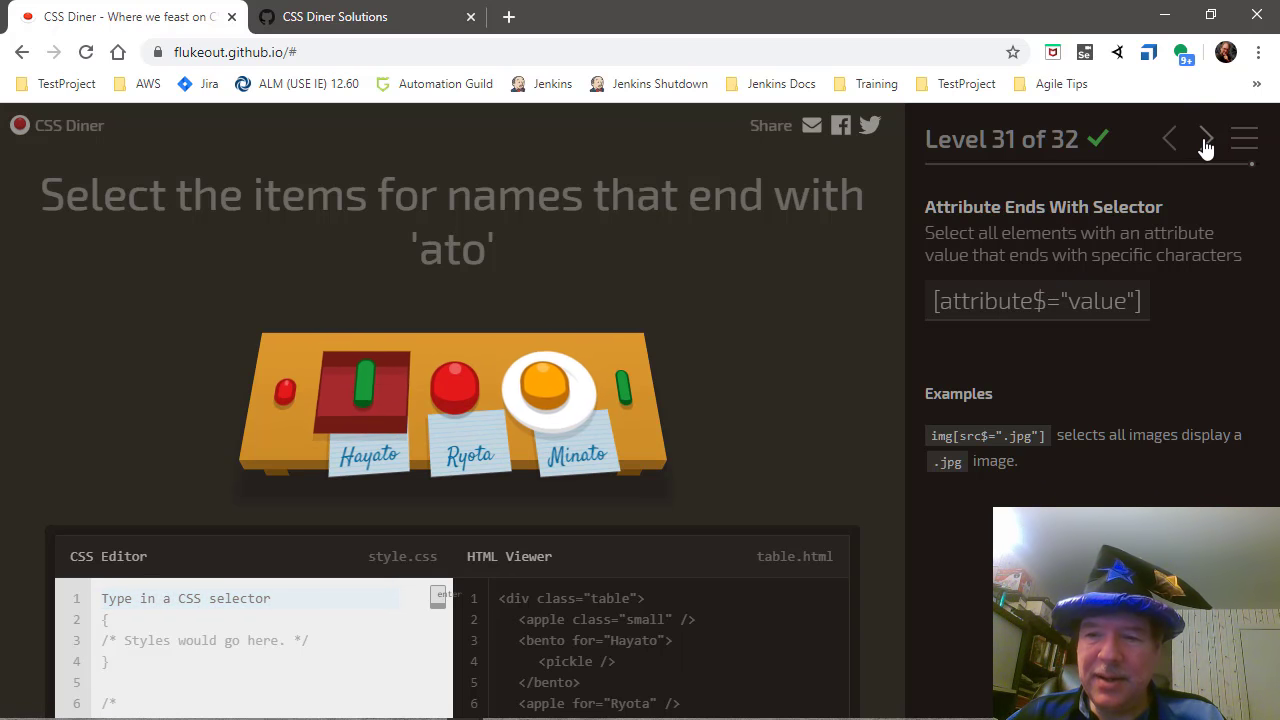
left_click(1204, 138)
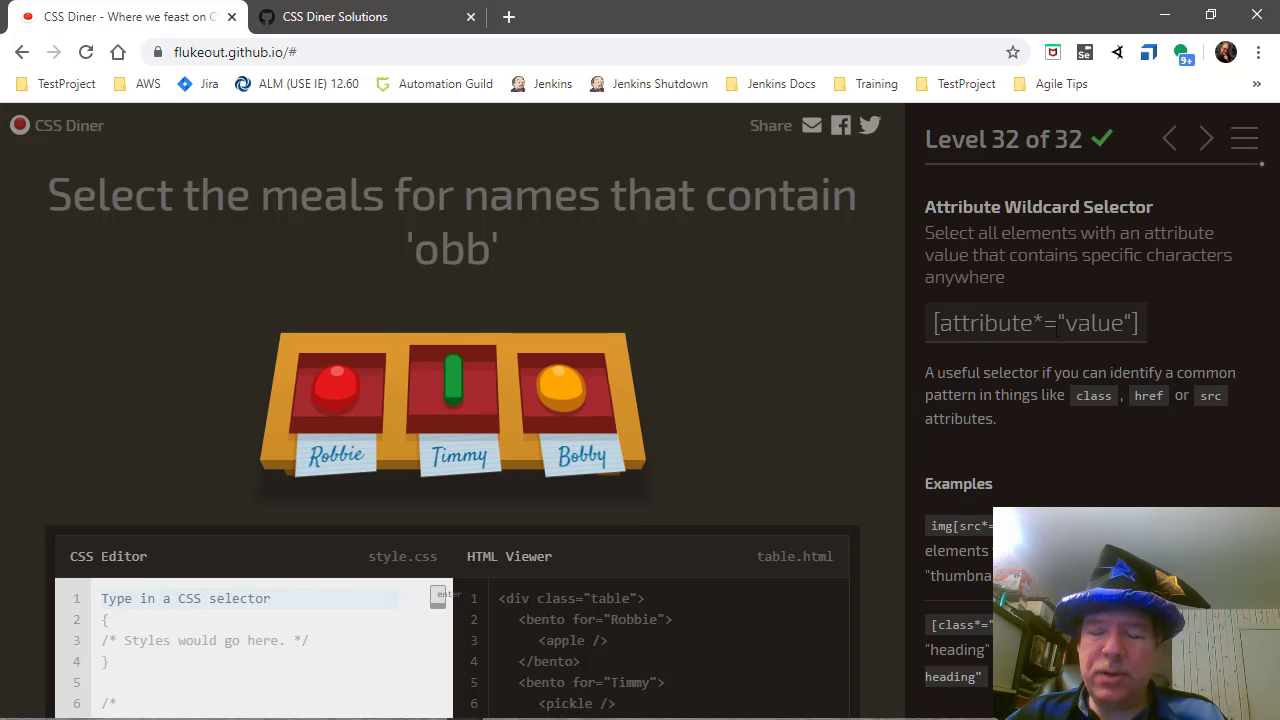
mouse_move(1118, 365)
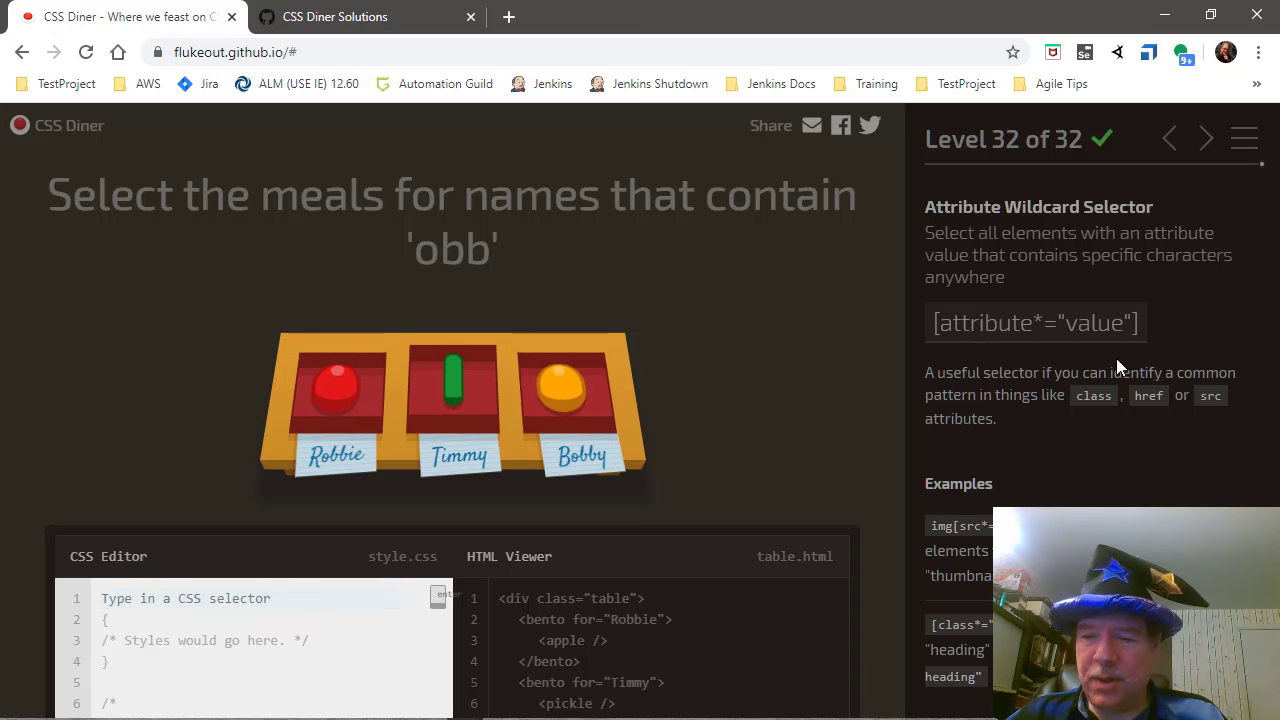
mouse_move(1058, 453)
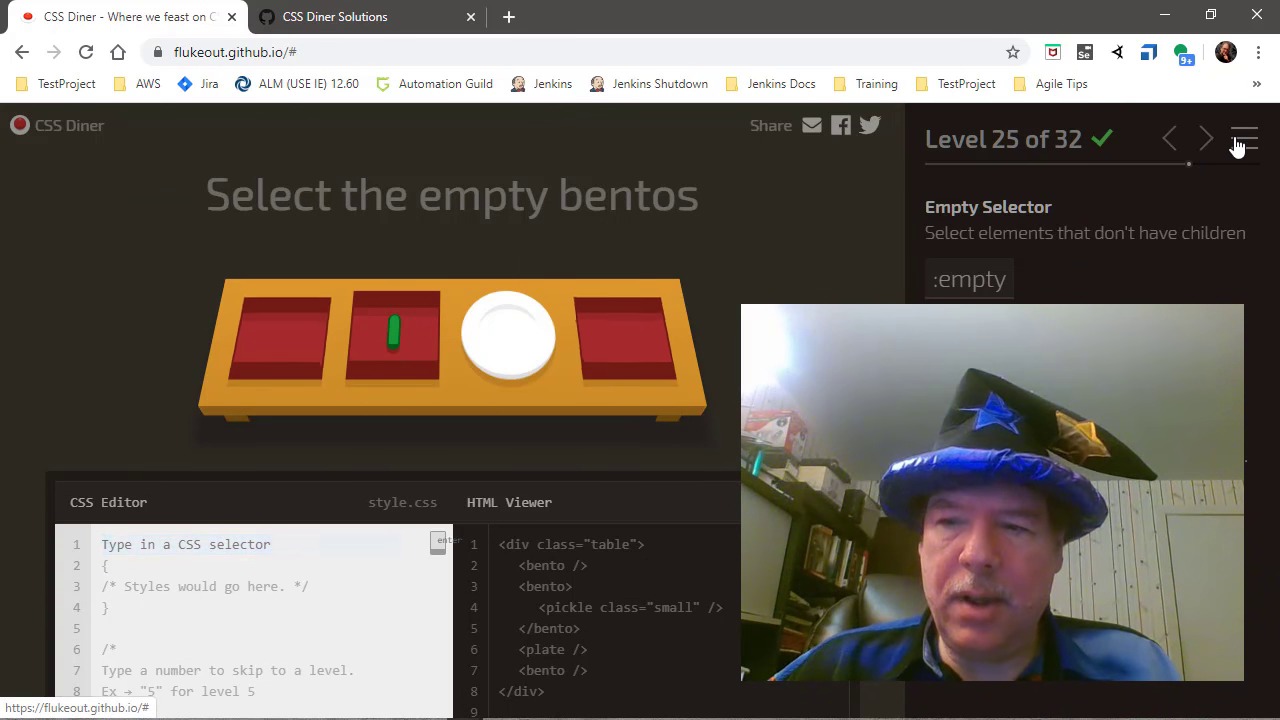
Step: Open the 'Choose a level' panel while on level 25, 'Select the empty bentos'
left_click(1247, 138)
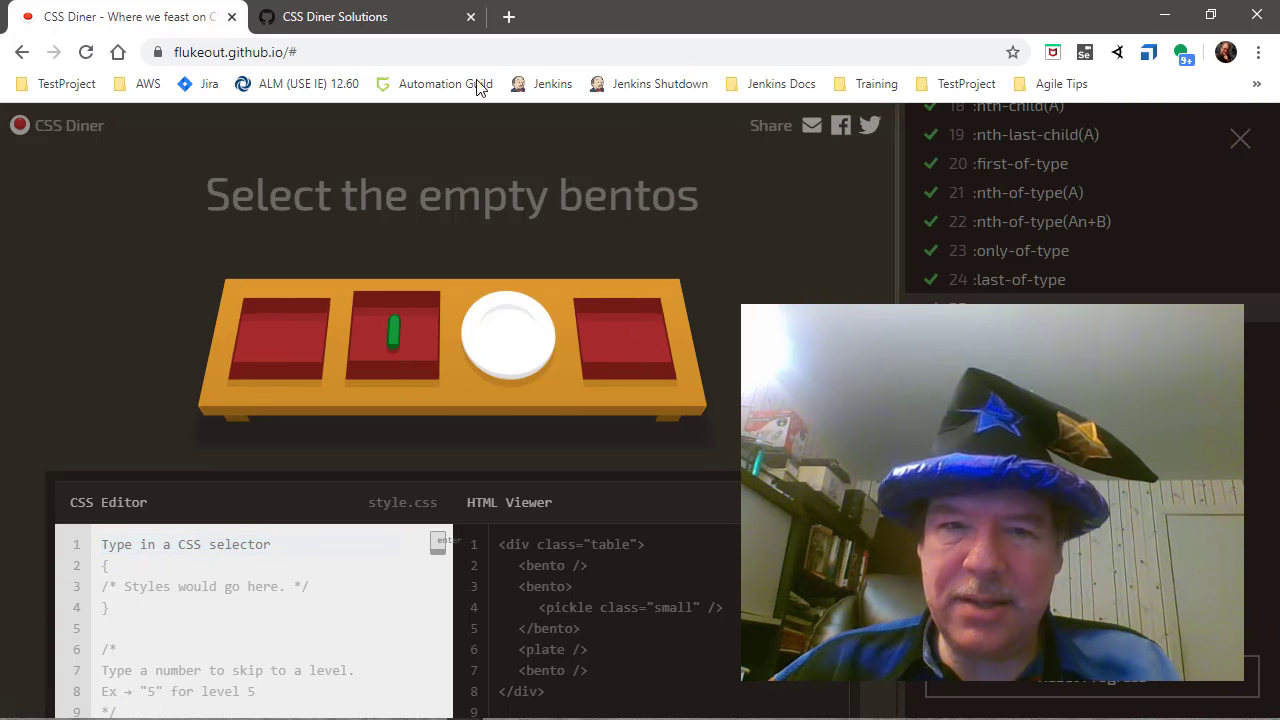